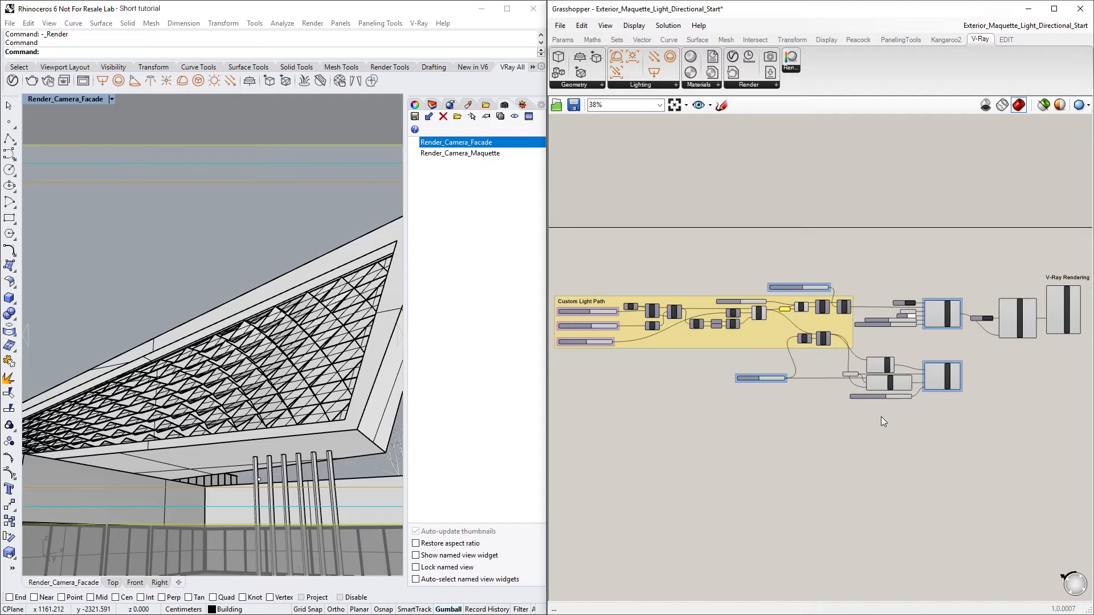
pyautogui.moveTo(1059, 364)
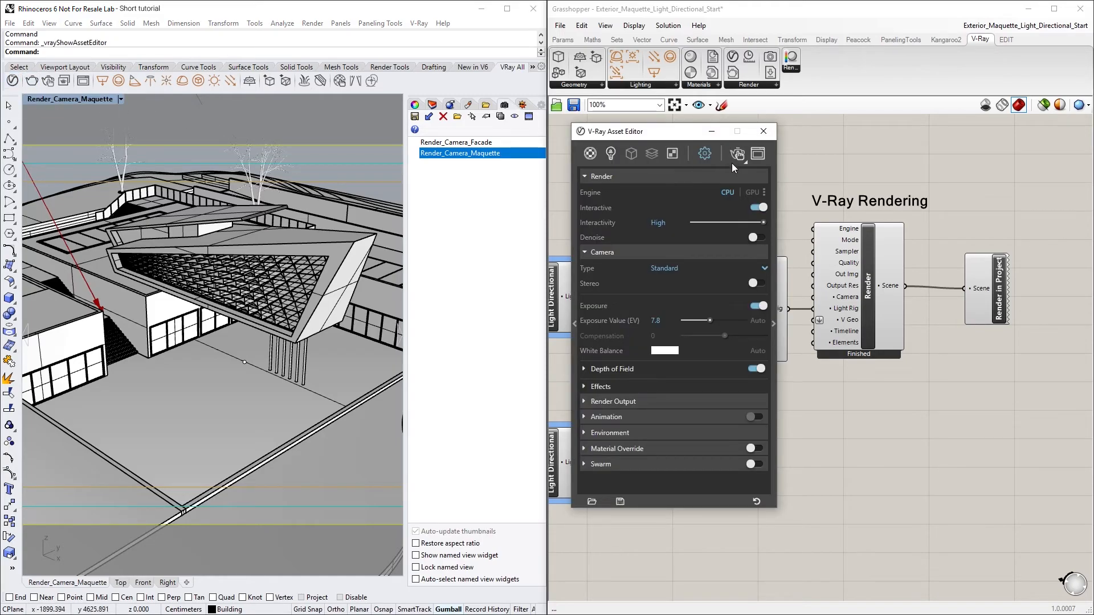
# Start the V-Ray render of the maquette view into the frame buffer
pyautogui.click(738, 154)
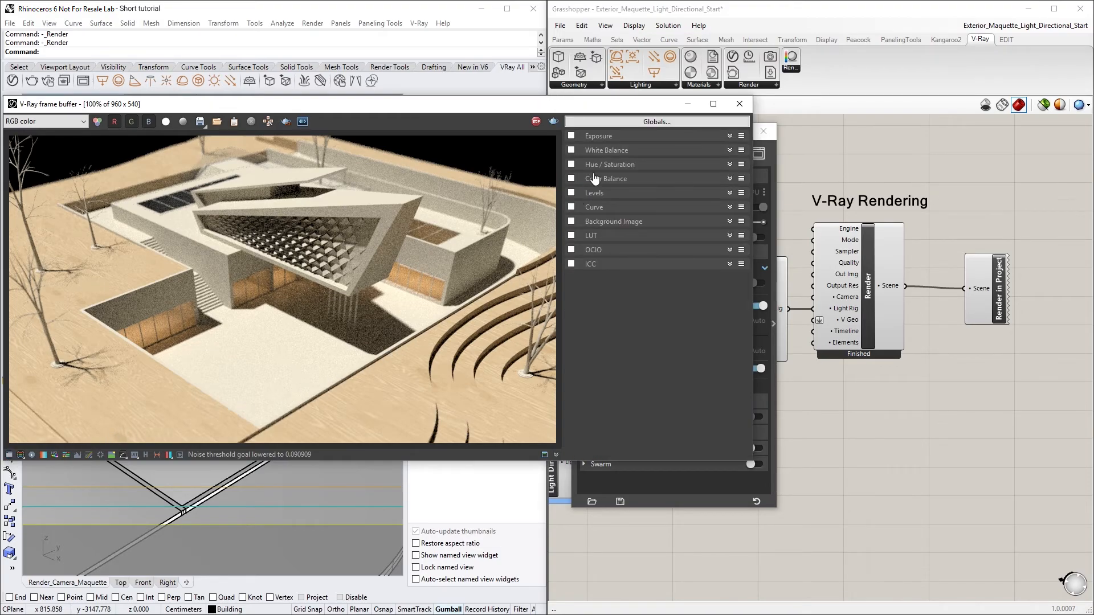
# Load the Exterior_Maquette_CC.vccglb colour correction into the frame buffer from Globals
pyautogui.click(656, 122)
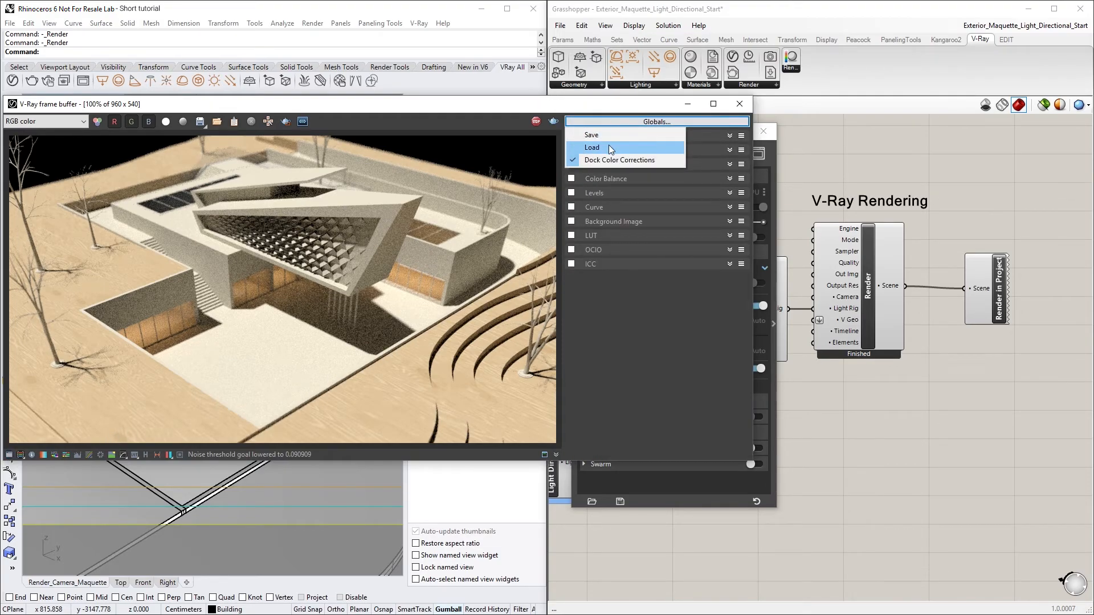
pyautogui.click(593, 147)
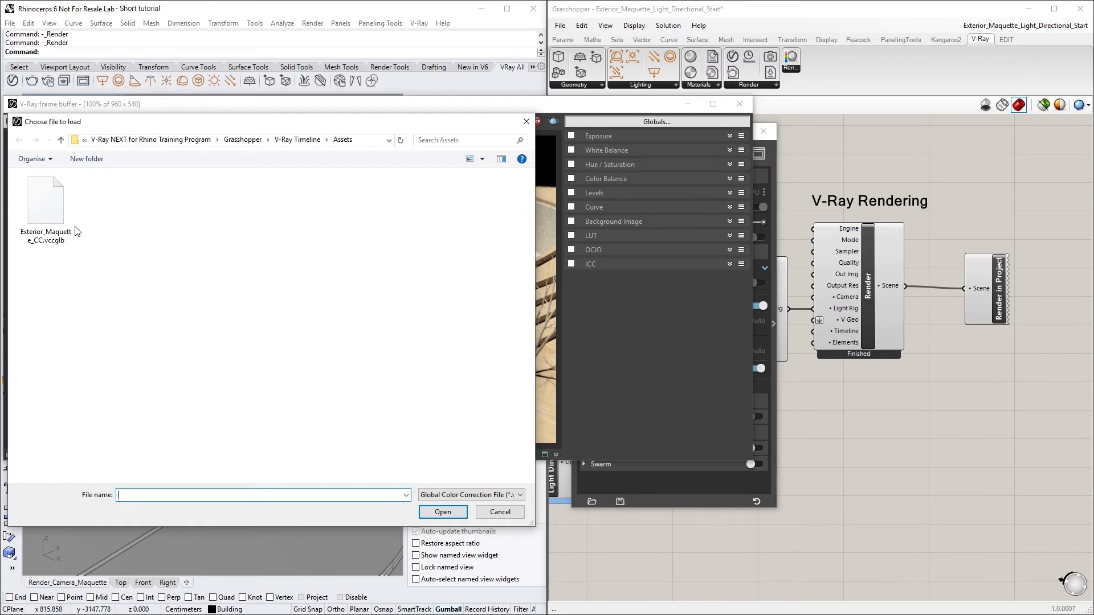
pyautogui.click(45, 201)
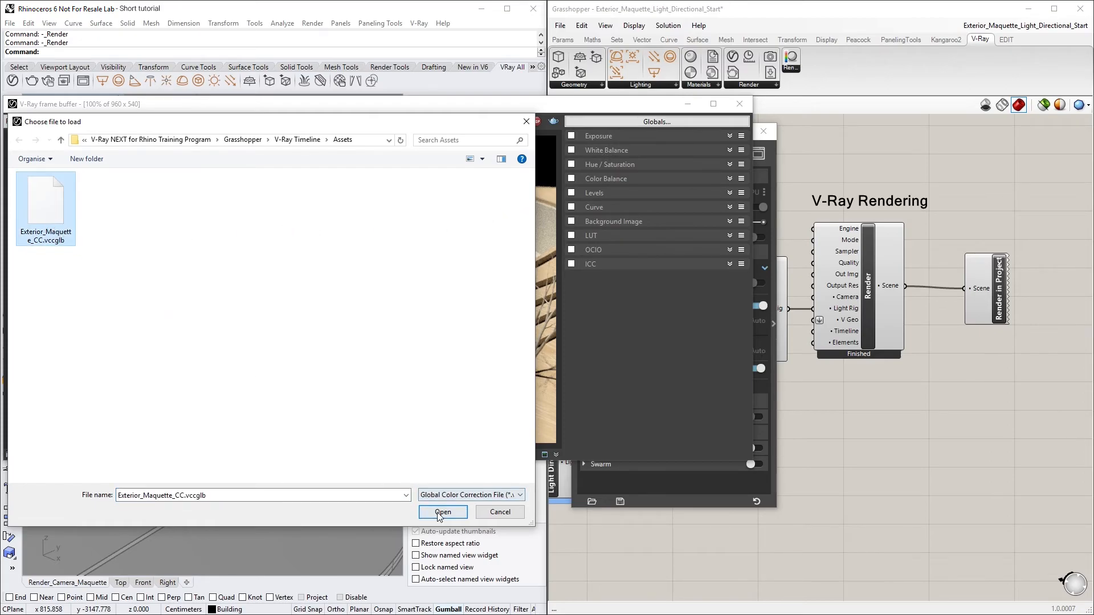
pyautogui.click(442, 512)
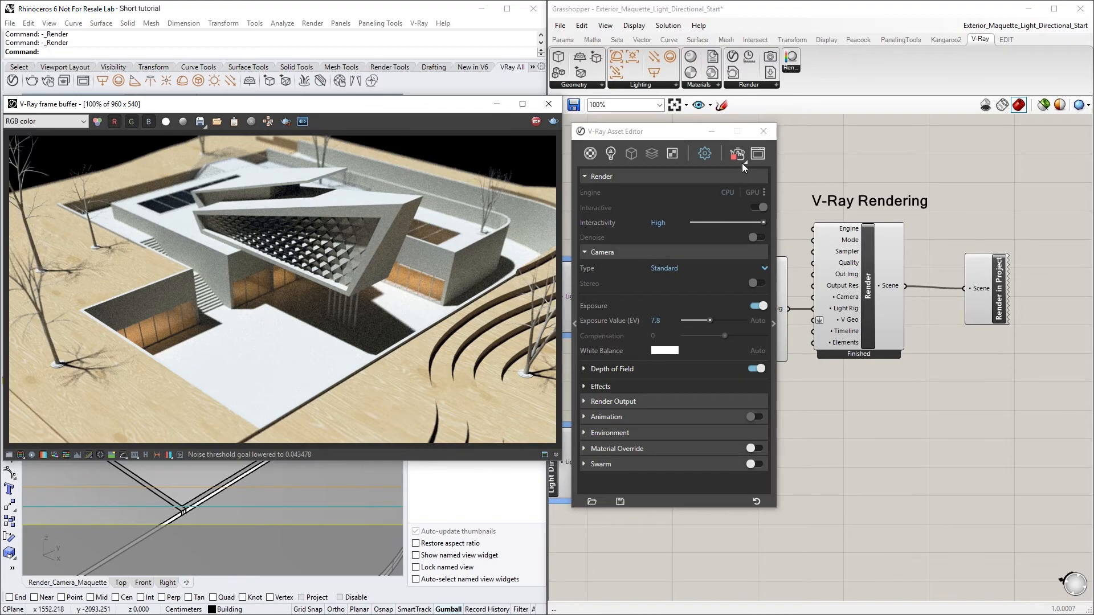
# Close the Asset Editor and pan the Grasshopper canvas to the Light Position slider
pyautogui.click(762, 131)
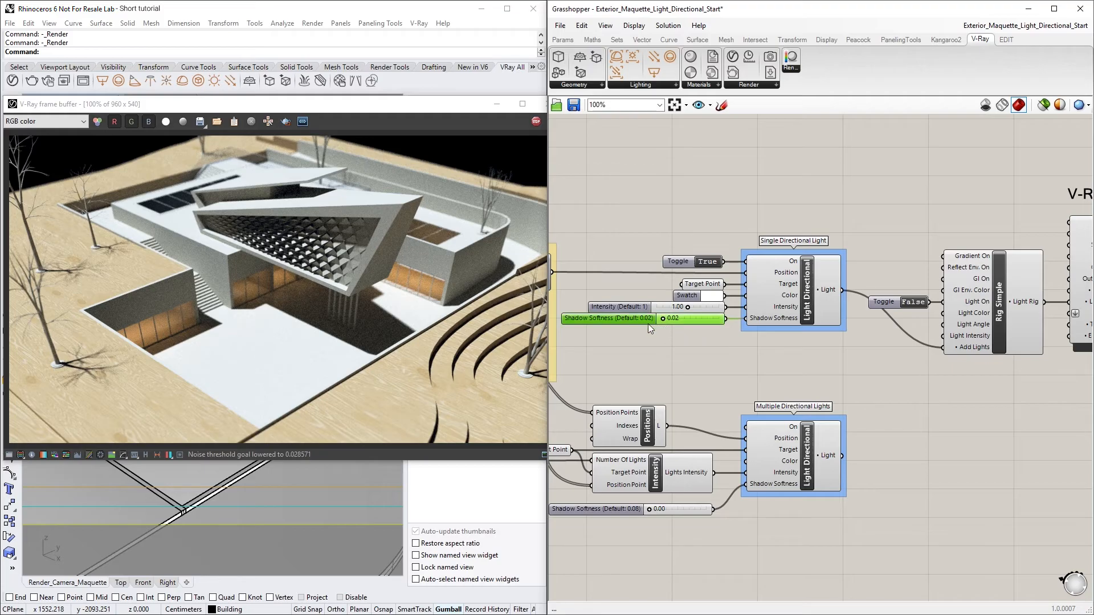
pyautogui.moveTo(663, 319)
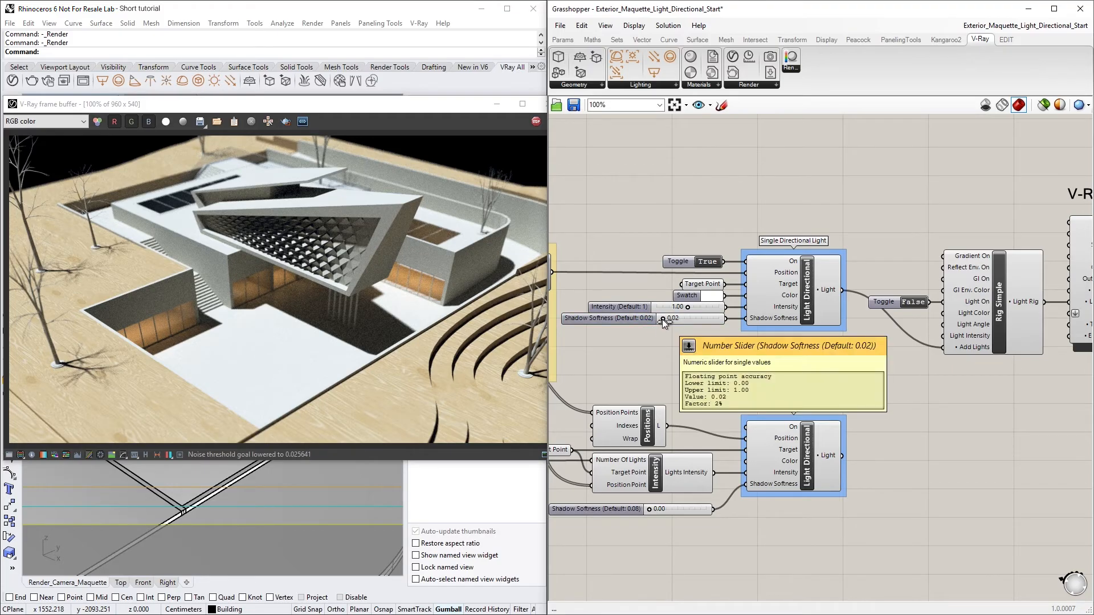
pyautogui.moveTo(663, 317); pyautogui.dragTo(676, 318)
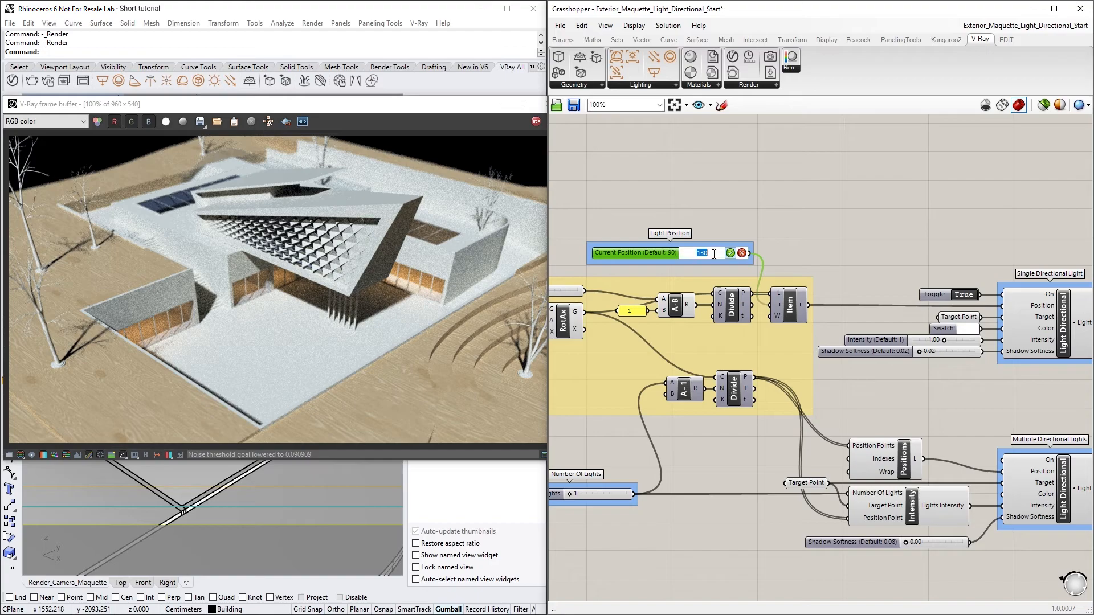
# Set the Grasshopper light position slider to 160 for a low sun angle
pyautogui.write('160')
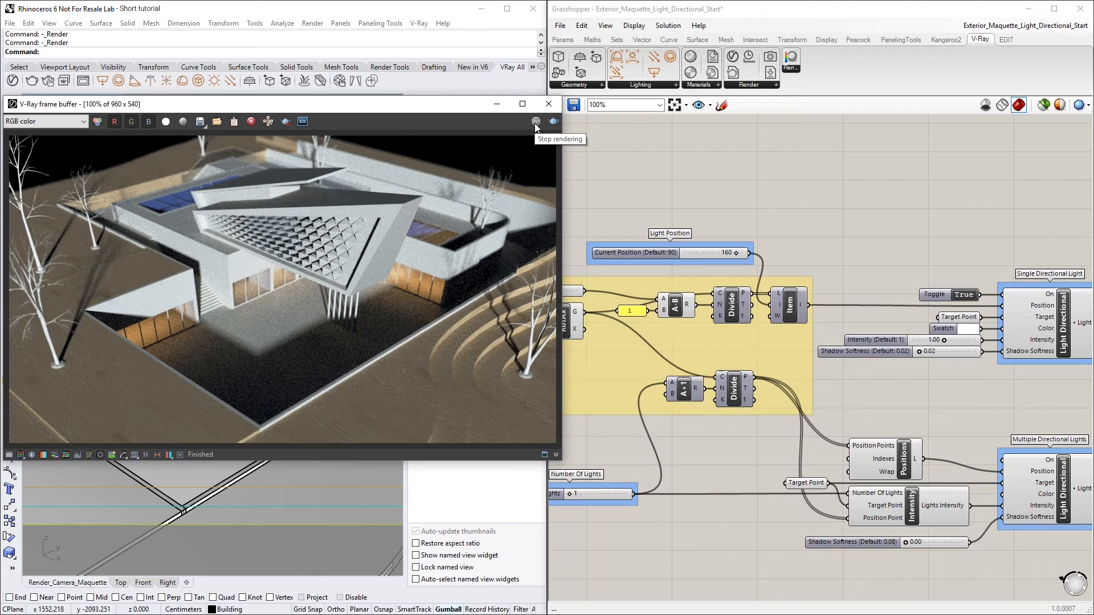
pyautogui.moveTo(888, 377)
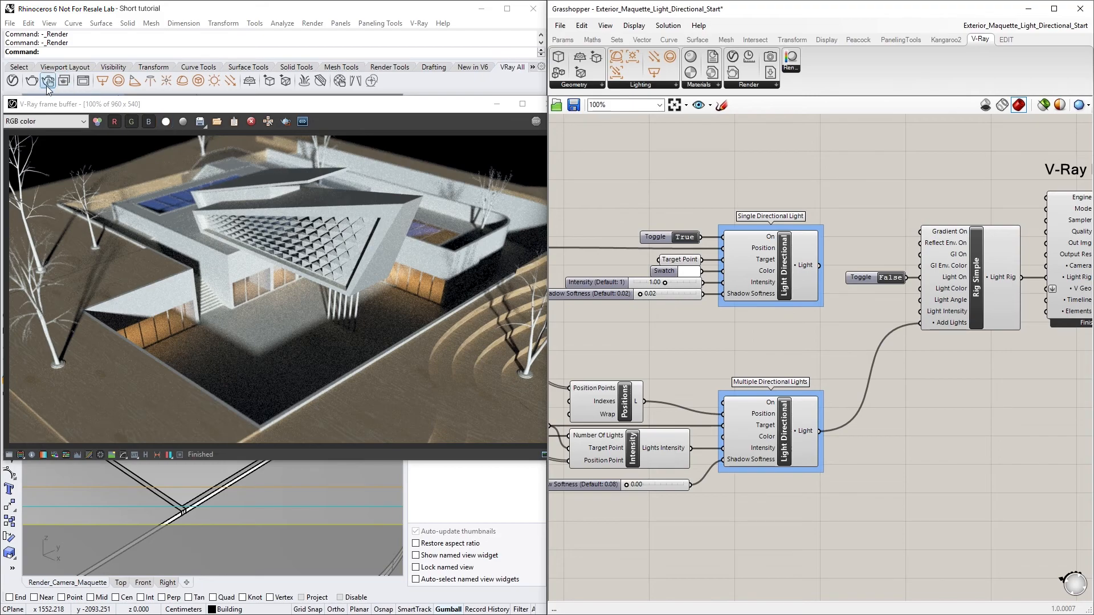
# Reopen the V-Ray Asset Editor showing the advanced render parameters
pyautogui.click(48, 80)
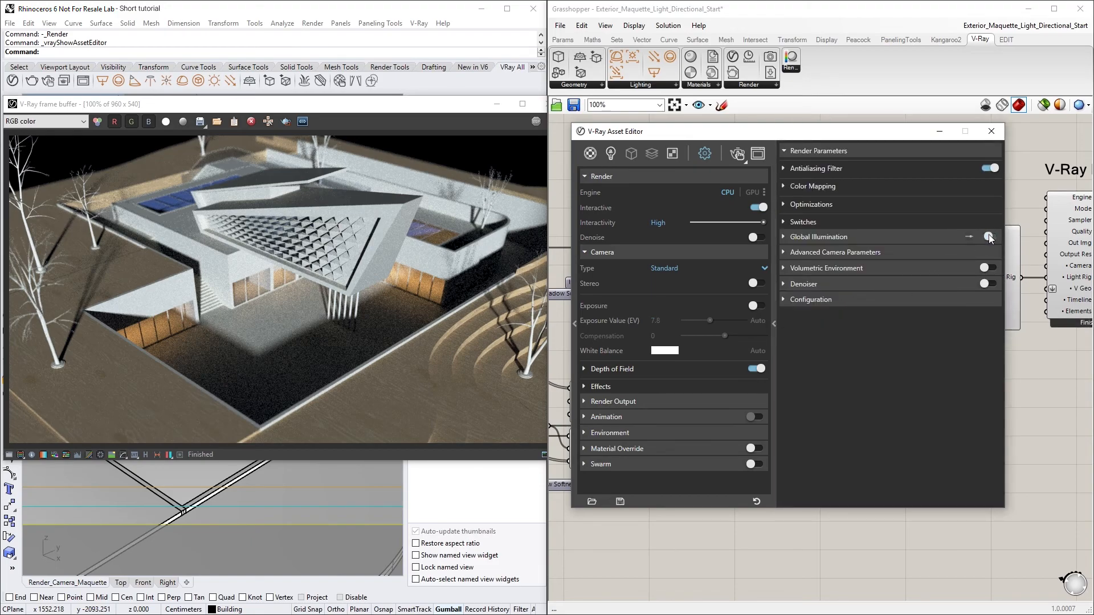
# Disable Global Illumination, enable the Generic_White material override and re-render
pyautogui.click(987, 237)
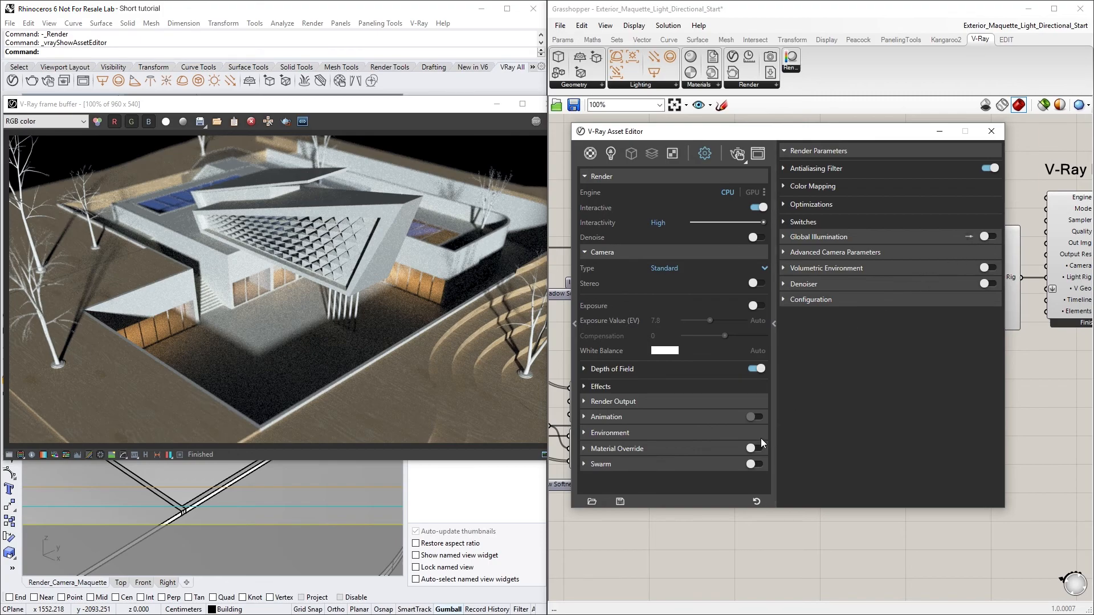
pyautogui.click(753, 447)
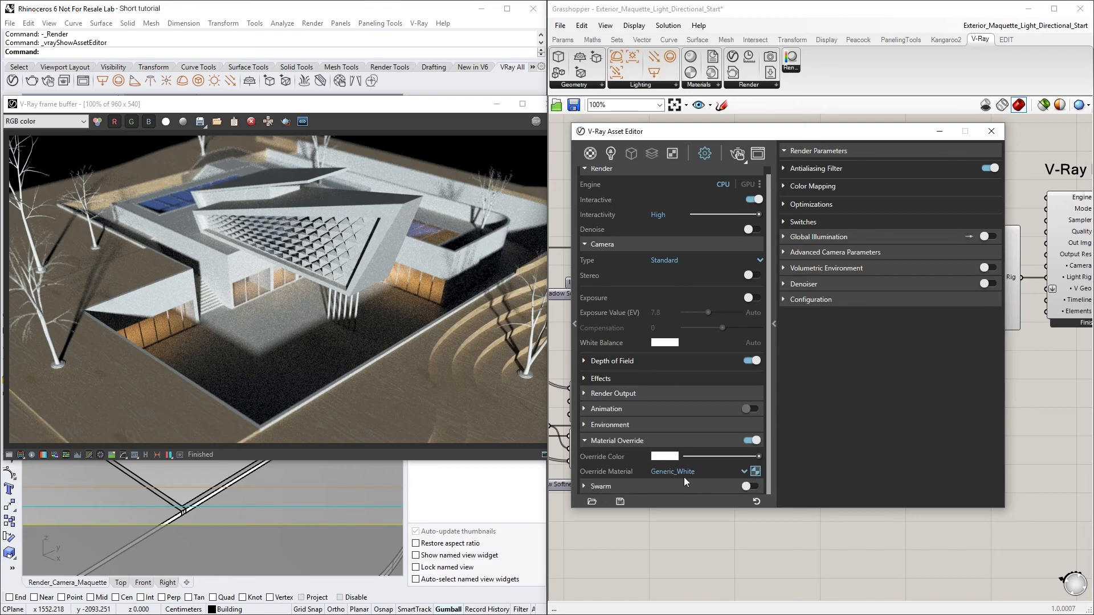
pyautogui.moveTo(738, 154)
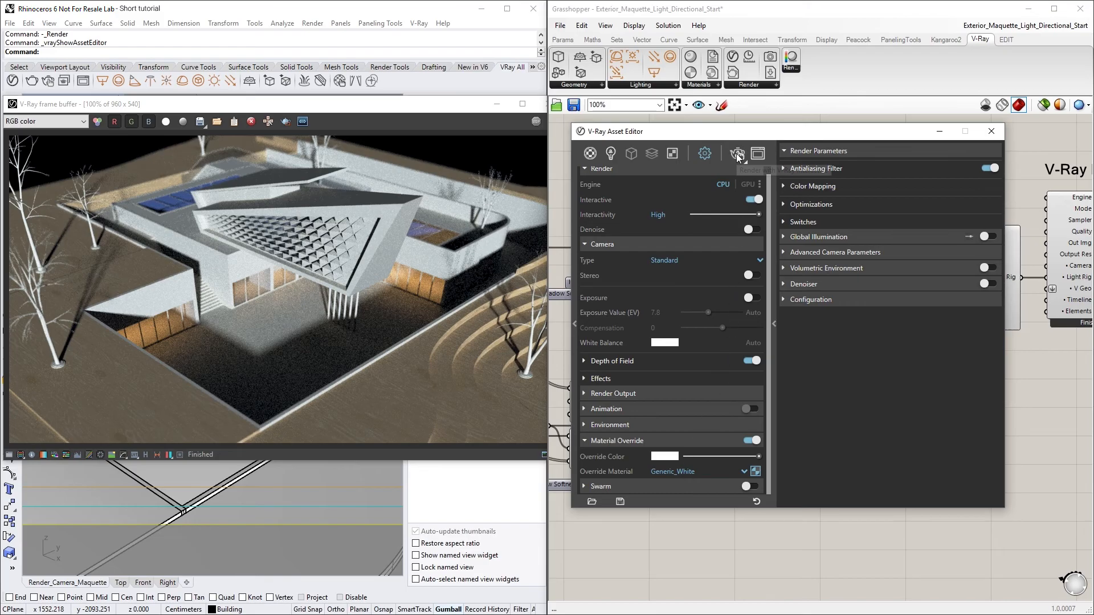
pyautogui.click(737, 154)
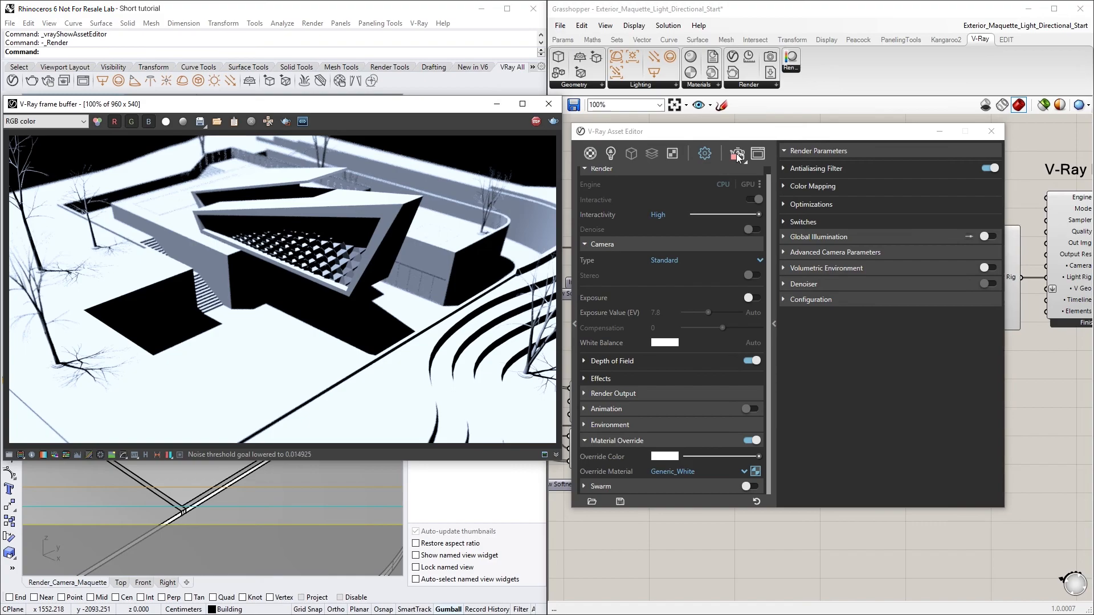
# Re-render the white clay maquette with the material override applied
pyautogui.click(990, 131)
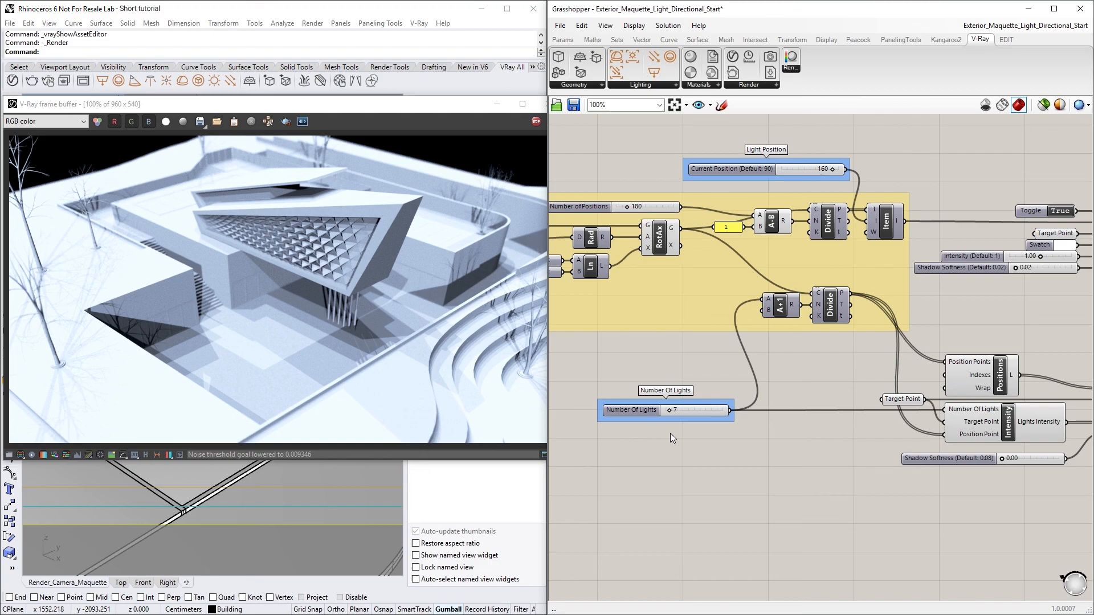
pyautogui.moveTo(648, 382)
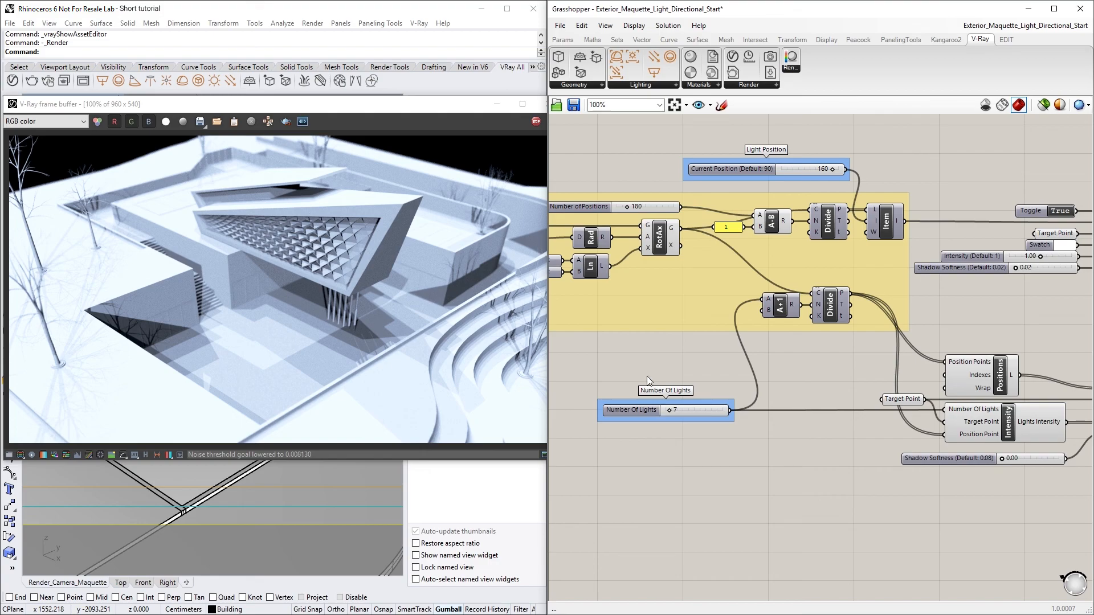